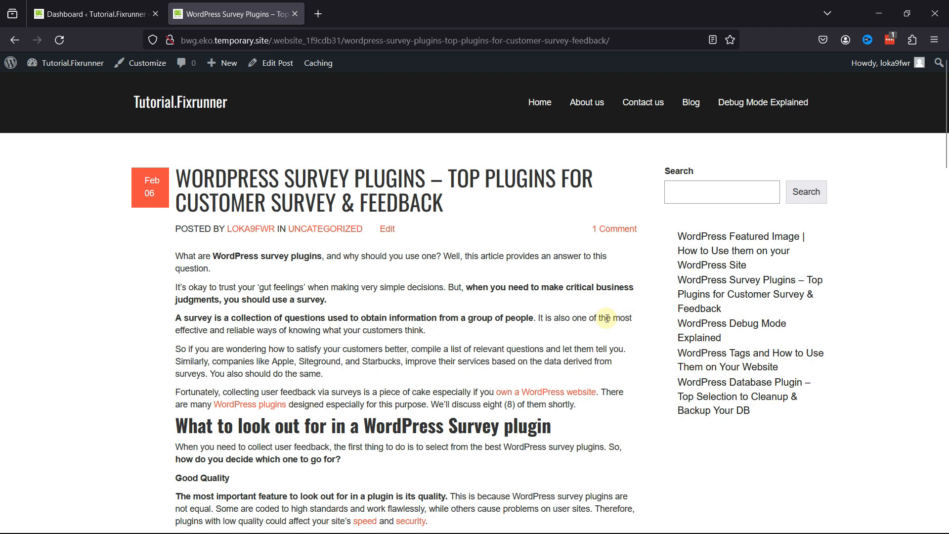
pyautogui.moveTo(150, 62)
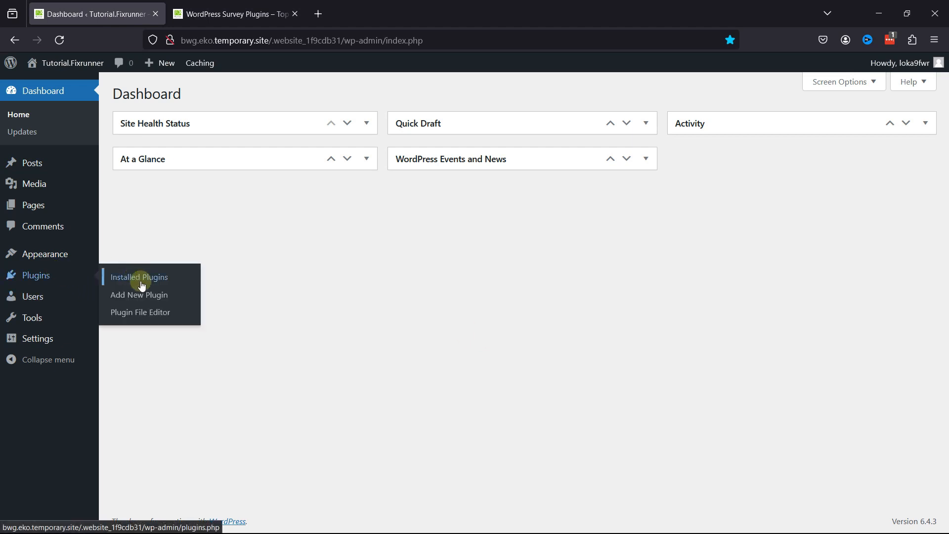
# - Search Add New Plugin for 'better click to tweet', install it and activate it
pyautogui.click(139, 296)
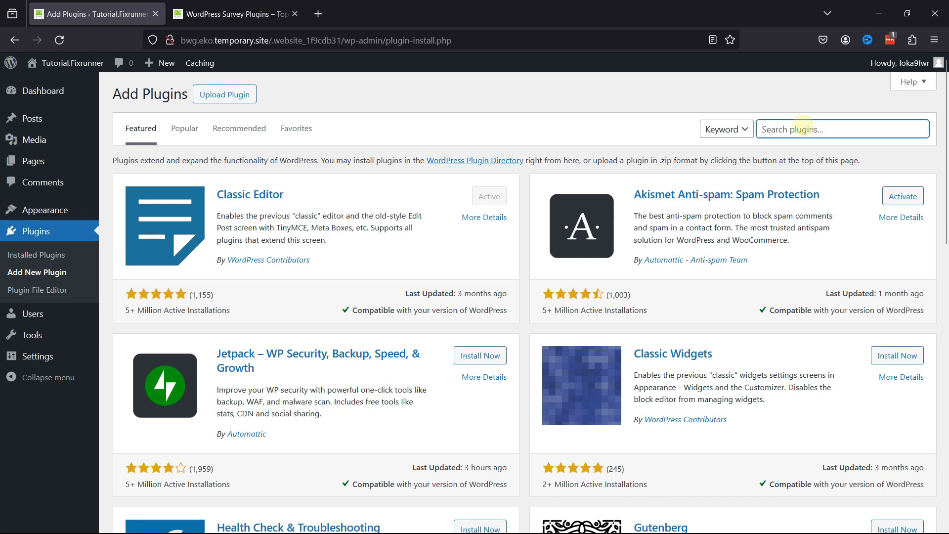
pyautogui.write('better click to tweet')
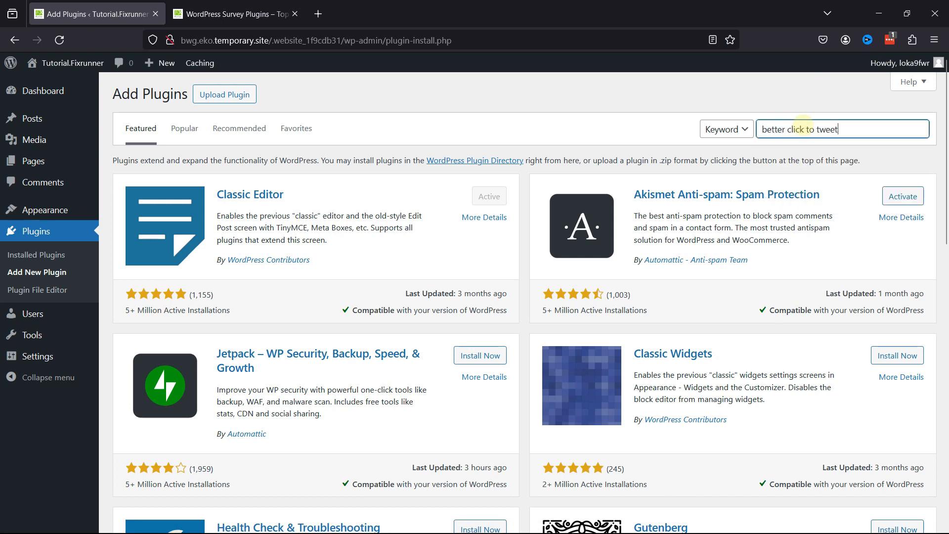
pyautogui.press('Return')
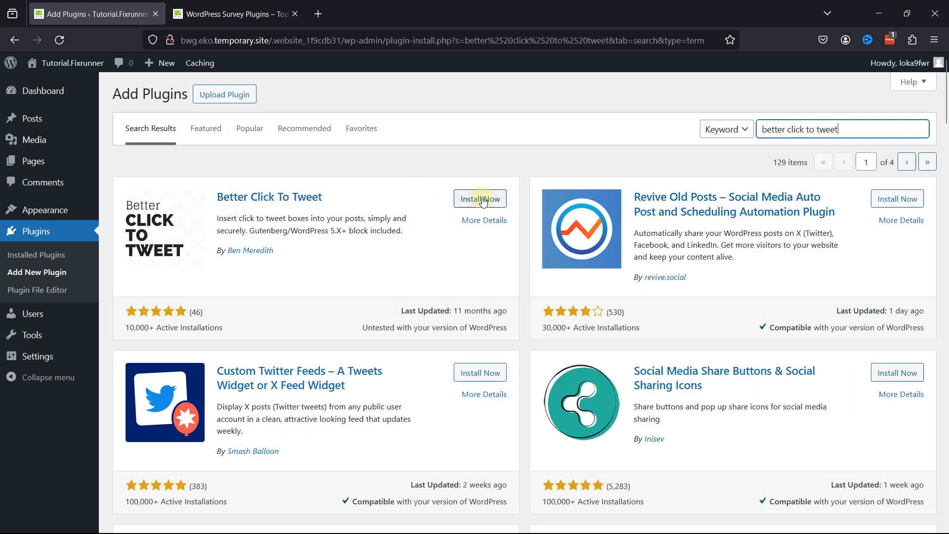
pyautogui.click(479, 197)
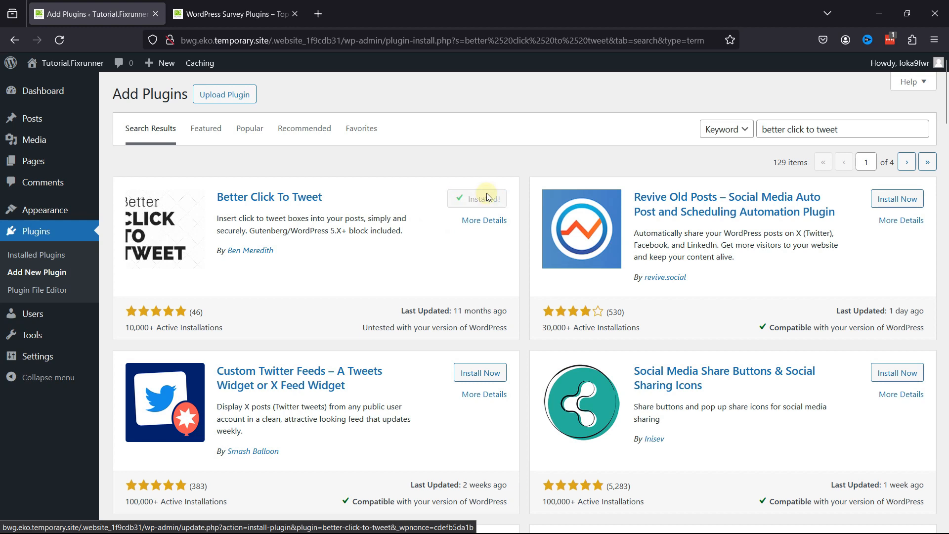
pyautogui.click(476, 198)
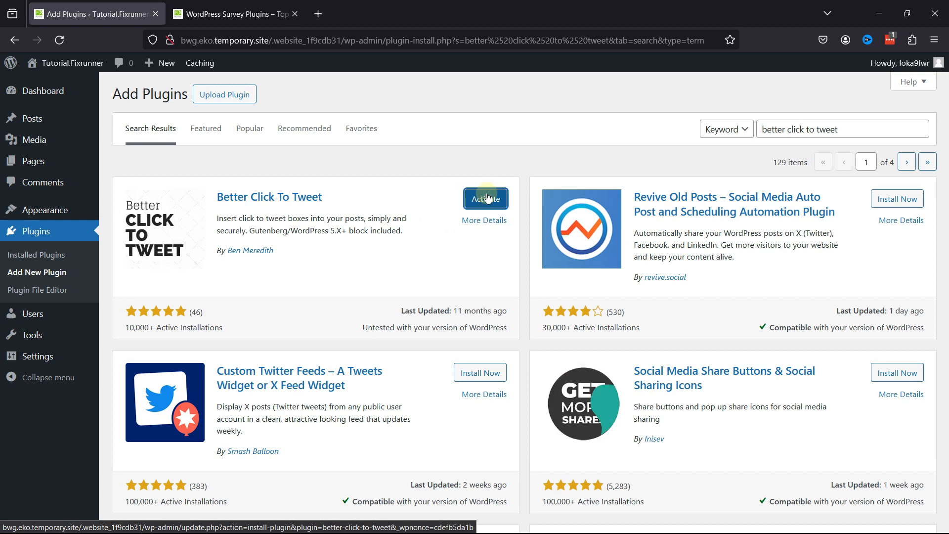
pyautogui.click(485, 199)
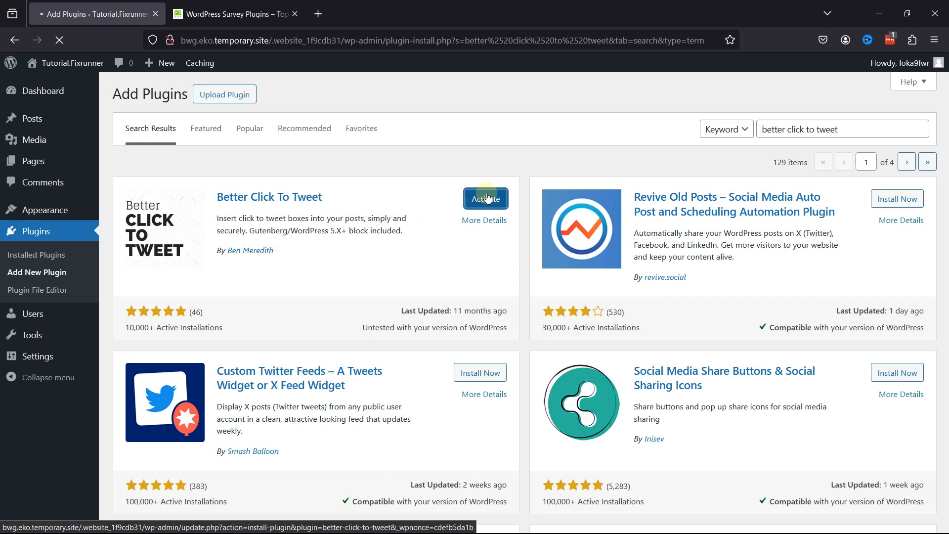
pyautogui.click(485, 198)
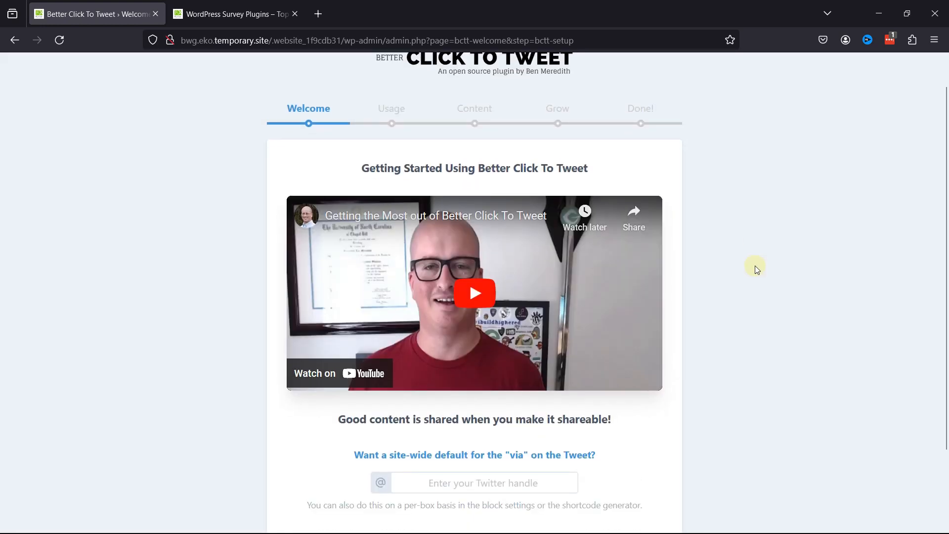
# - Choose 'Not right now' on the welcome wizard to land on the plugin's settings page
pyautogui.scroll(-3)
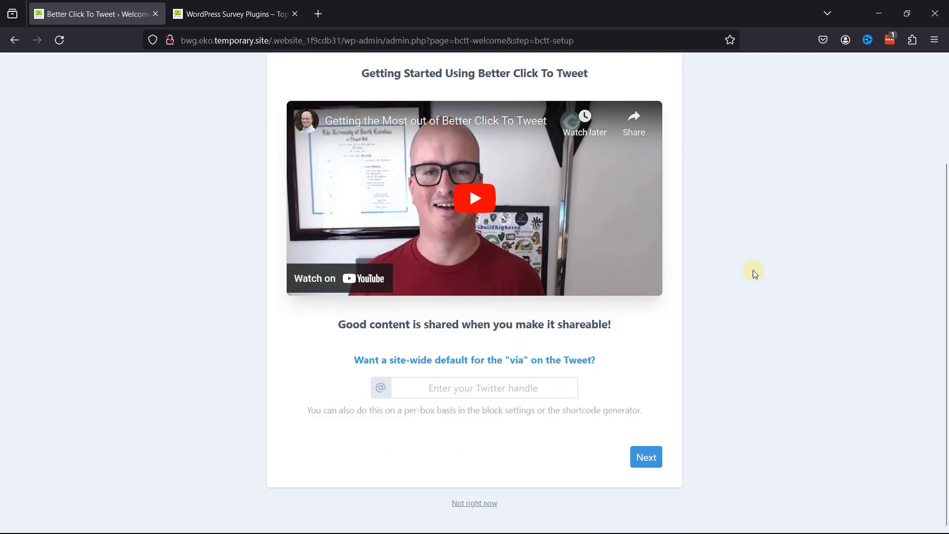
pyautogui.click(474, 503)
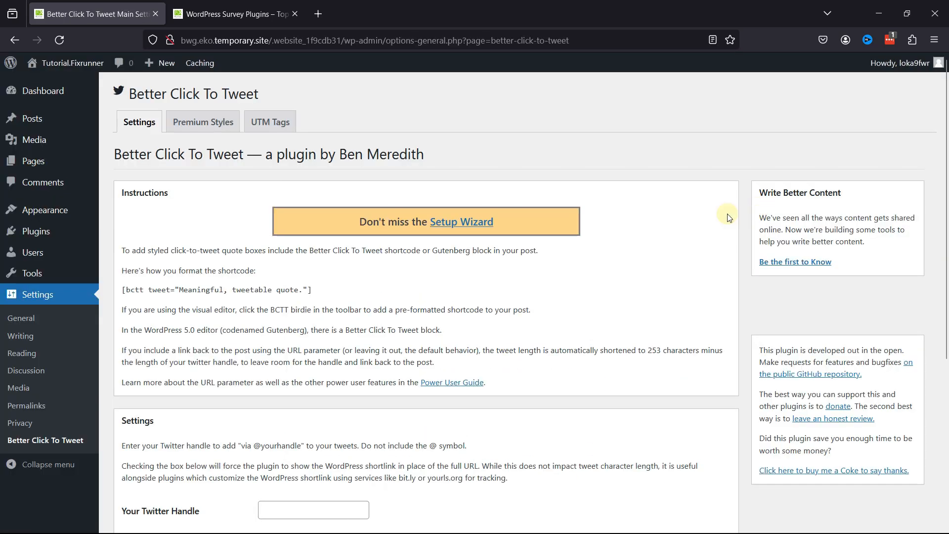
pyautogui.moveTo(630, 263)
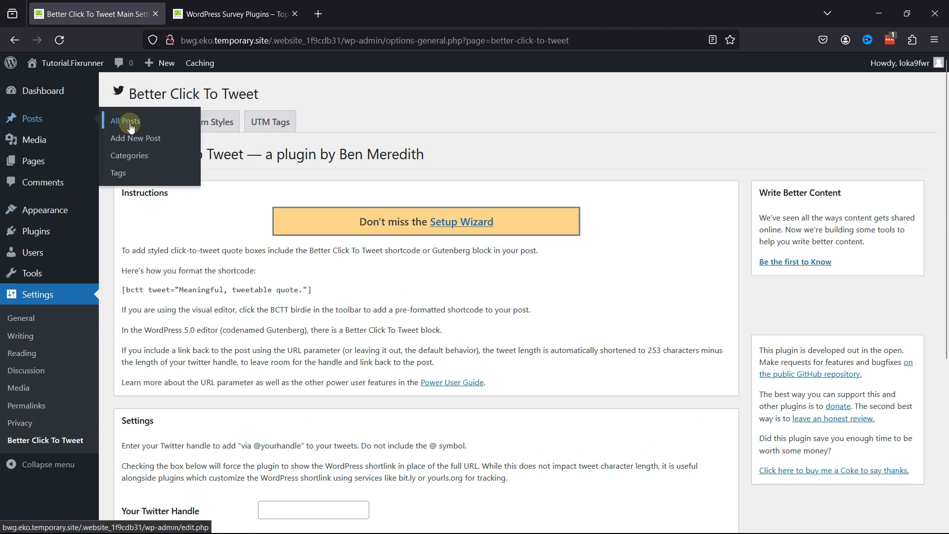
# - From All Posts, edit the WordPress Survey Plugins post
pyautogui.click(123, 121)
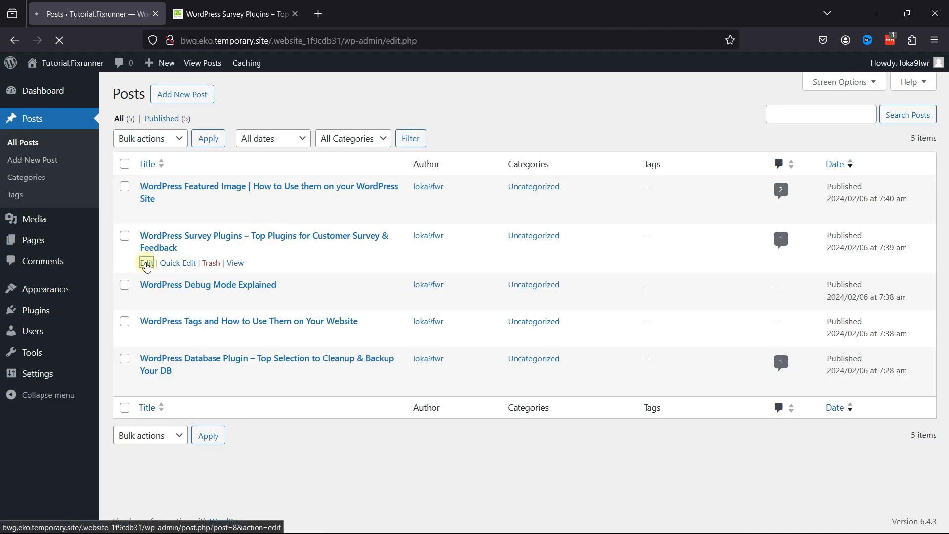
pyautogui.click(147, 263)
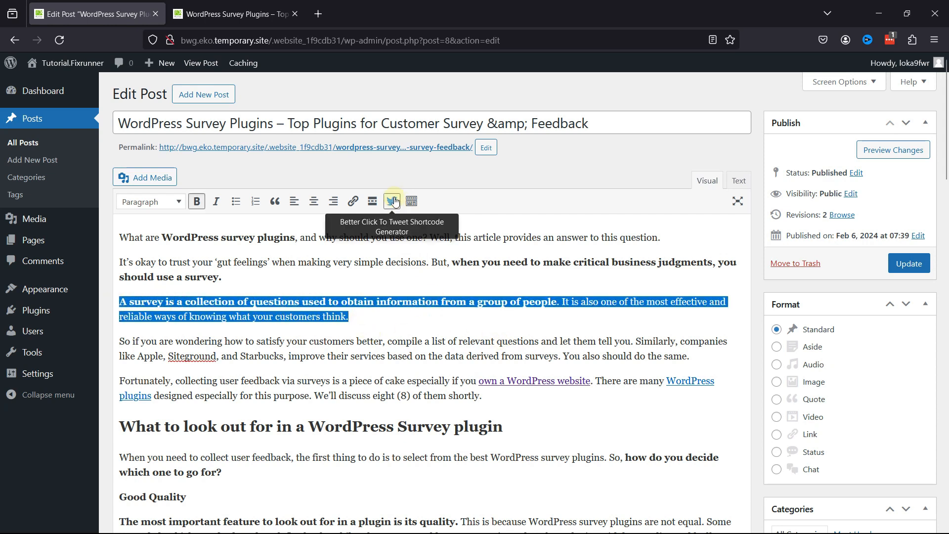
# - Insert a click-to-tweet shortcode quoting 'A survey is a collection of questions...' with 'Include via?' unchecked
pyautogui.click(391, 200)
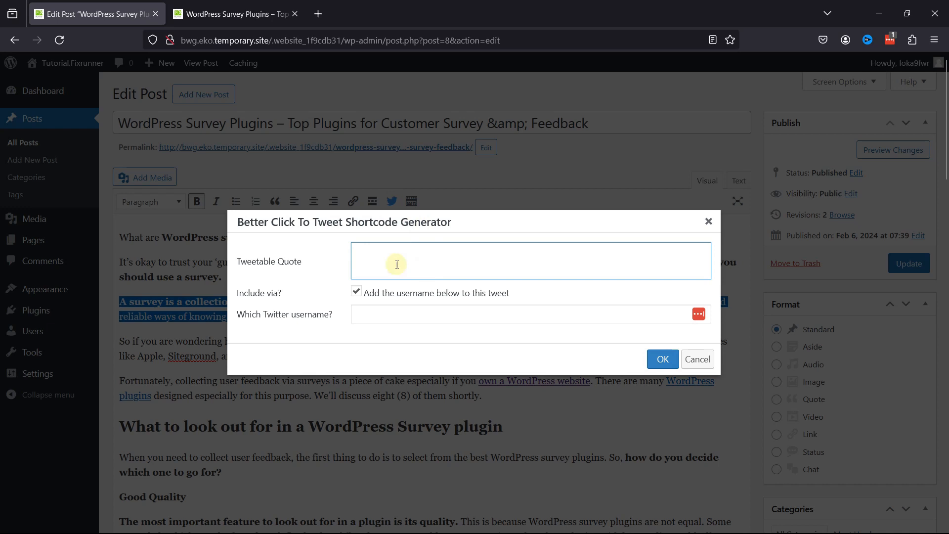
pyautogui.write('A survey is a collection of questions used to obtain information from a group of people. It is also one of the most effective and reliable ways of knowing what your customers think.')
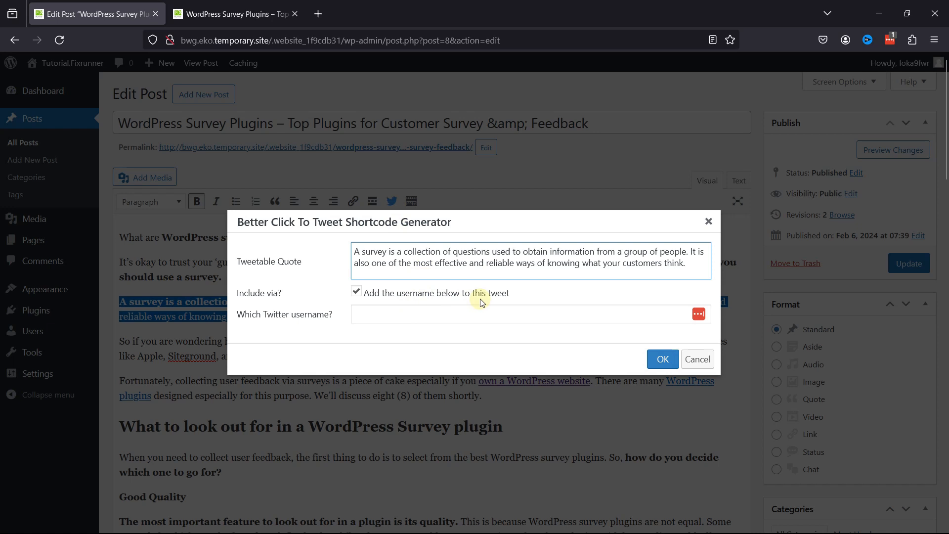
pyautogui.click(356, 291)
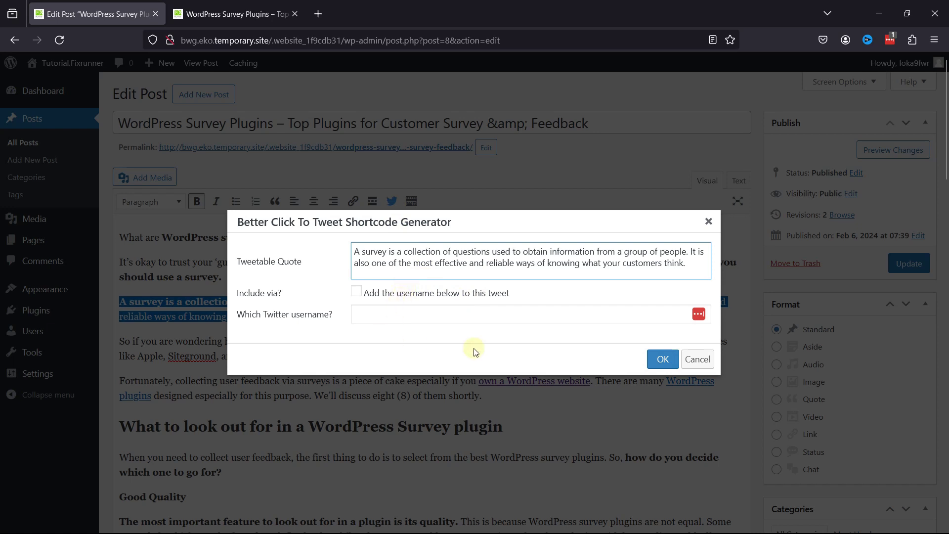
pyautogui.click(661, 359)
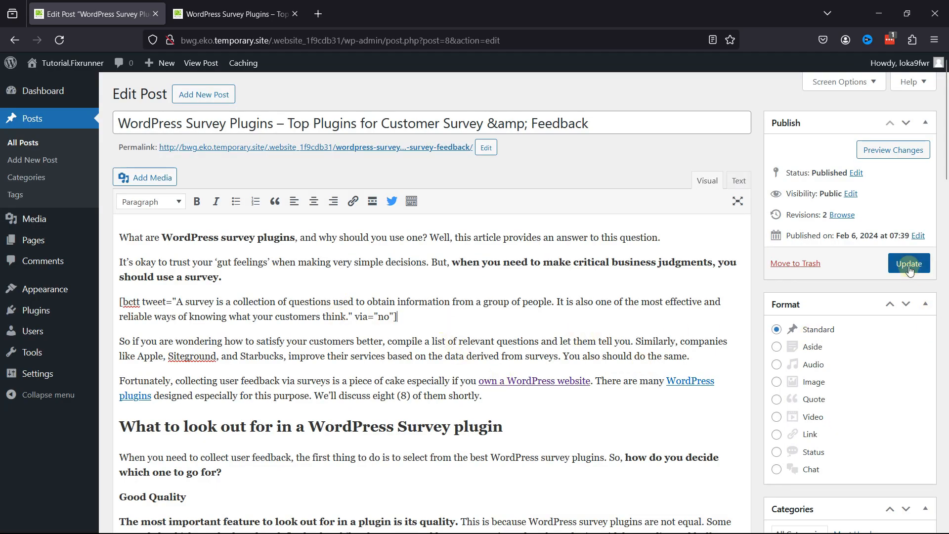
# - Update the post and switch to the browser tab showing the live post
pyautogui.click(908, 263)
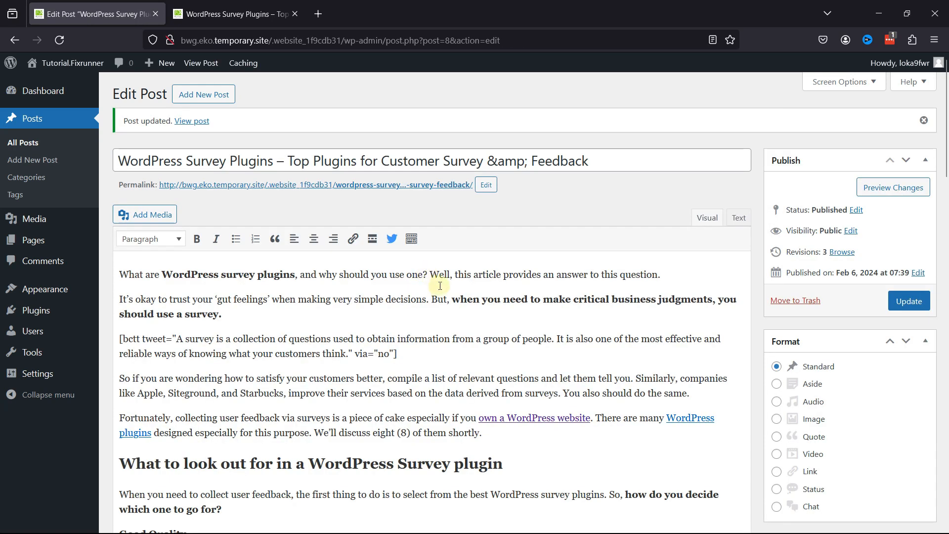
pyautogui.moveTo(297, 158)
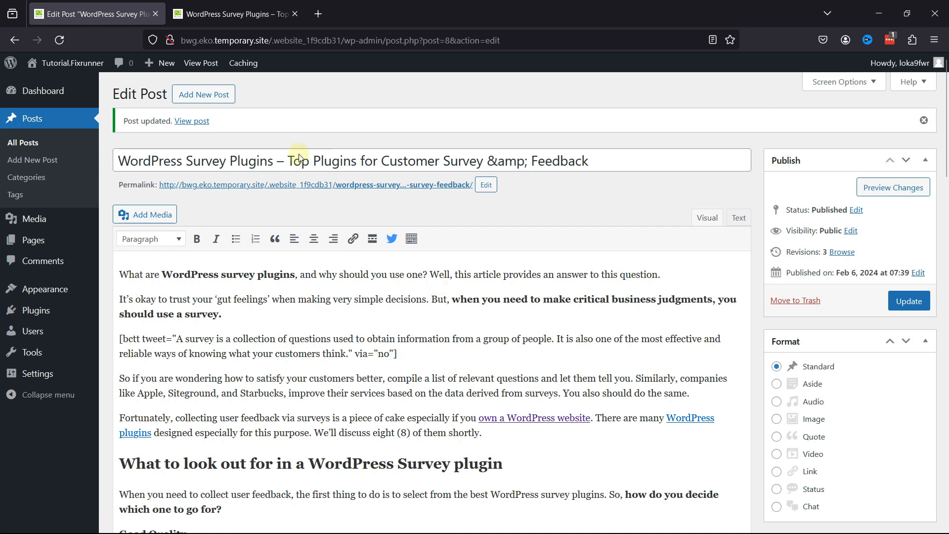
pyautogui.click(233, 13)
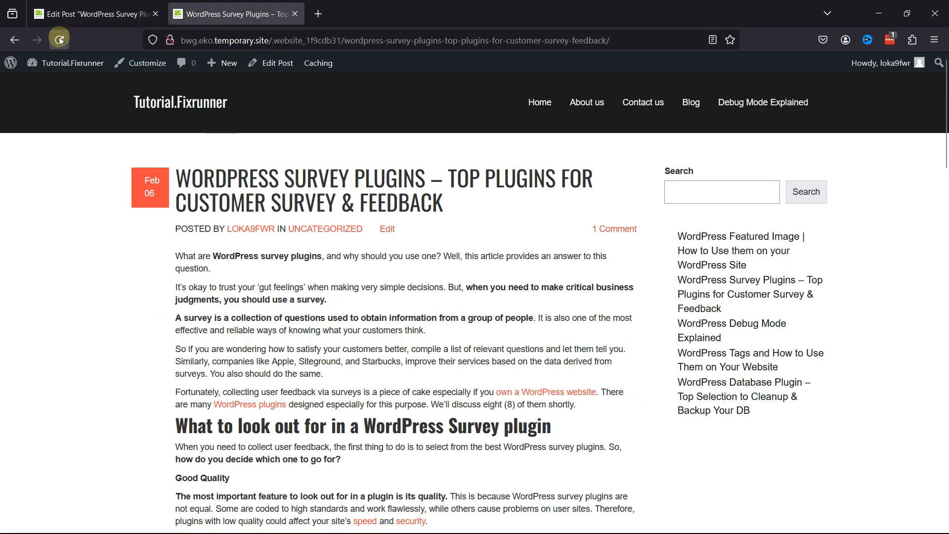
# - Reload the live post so the survey sentence renders as a click-to-tweet quote box
pyautogui.click(58, 39)
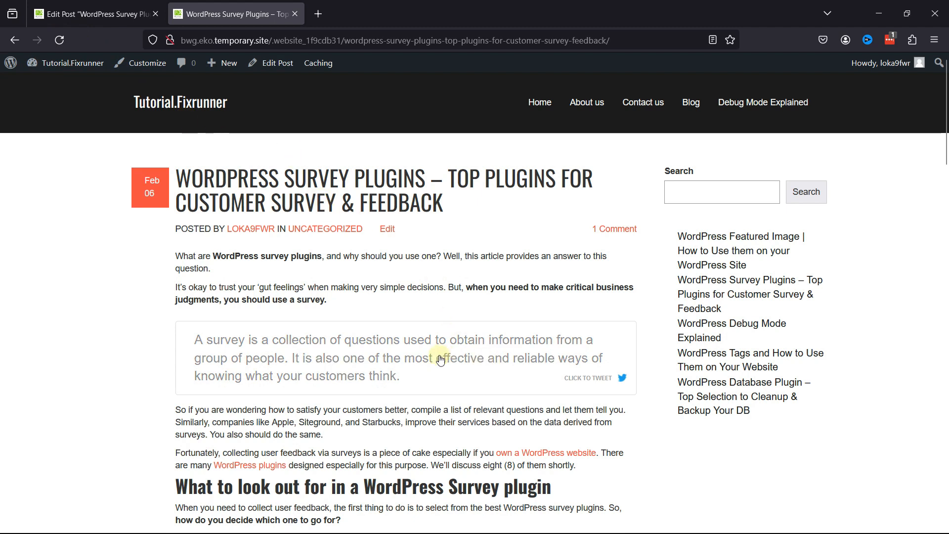
pyautogui.moveTo(502, 366)
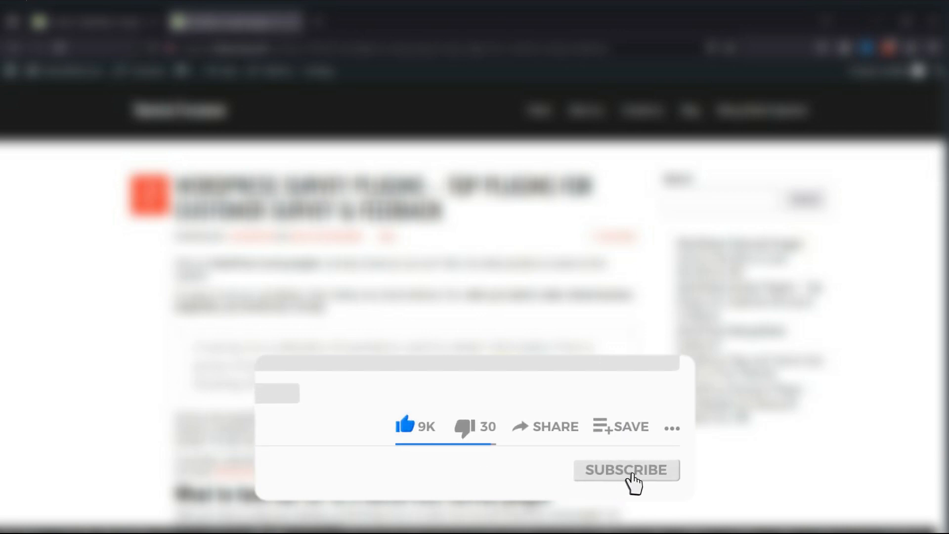
pyautogui.click(625, 469)
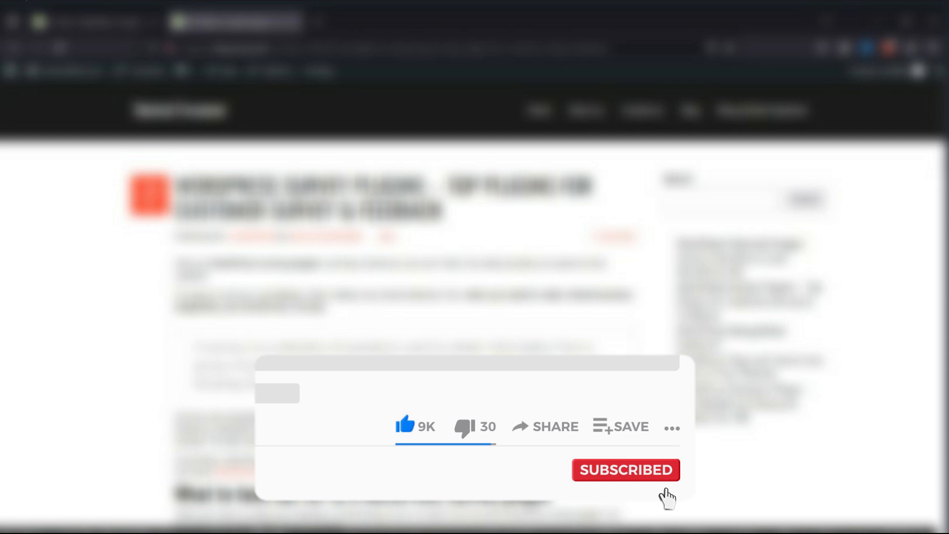